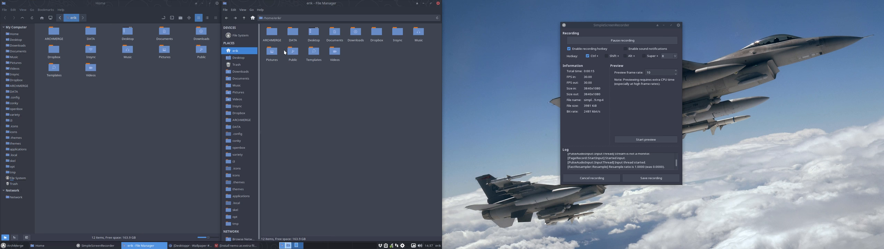
# Check the DATA folder's context menu in Nemo, finding no Compress option yet
pyautogui.click(293, 33)
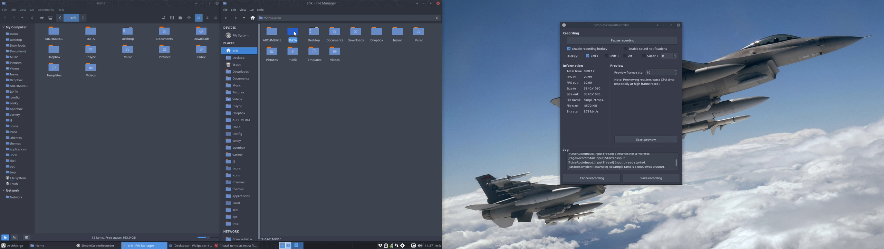
pyautogui.rightClick(292, 33)
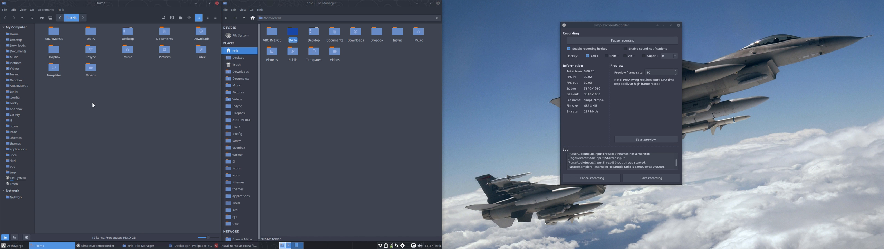
pyautogui.rightClick(91, 31)
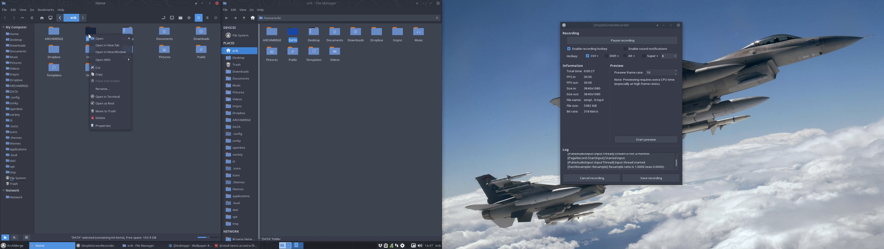
pyautogui.moveTo(107, 117)
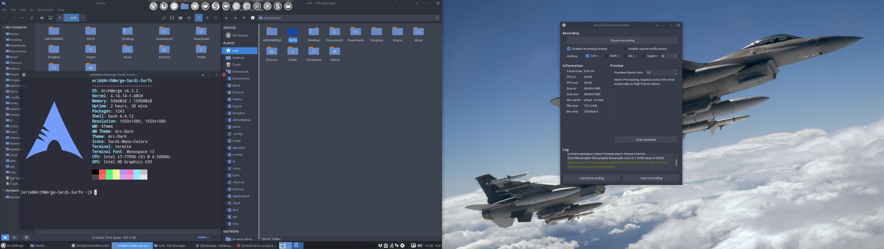
# Run sudo pacman -S nemo-fileroller and answer y to install the package
pyautogui.write('sud')
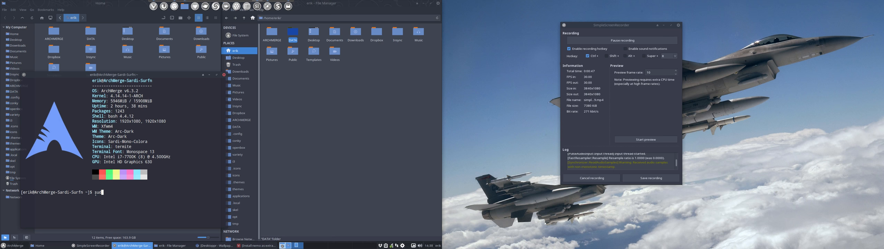
pyautogui.write('pacman -S nemo-fileroller')
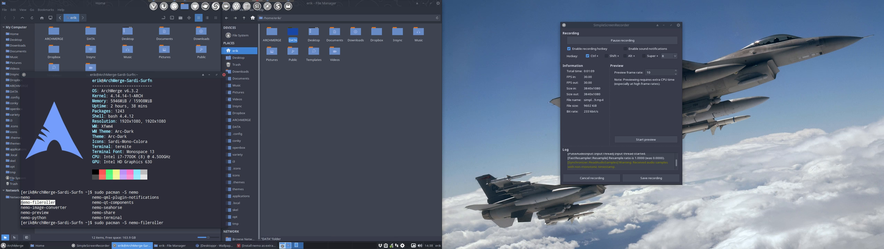
pyautogui.press('Return')
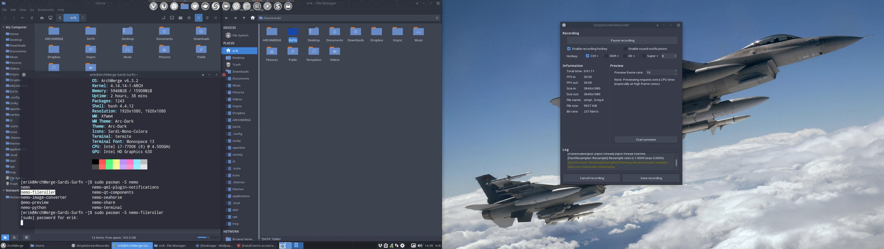
pyautogui.write('y')
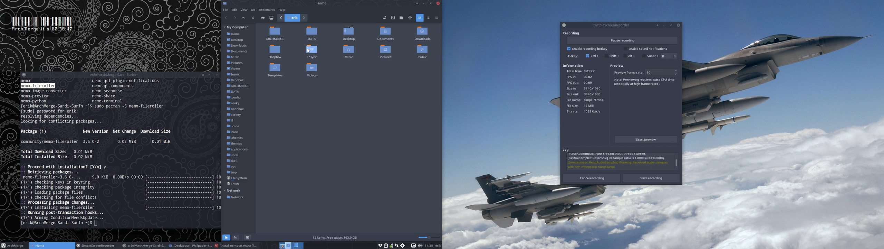
# Recheck the Dropbox folder's menu, then consult man nemo for the quit option to restart Nemo
pyautogui.rightClick(311, 50)
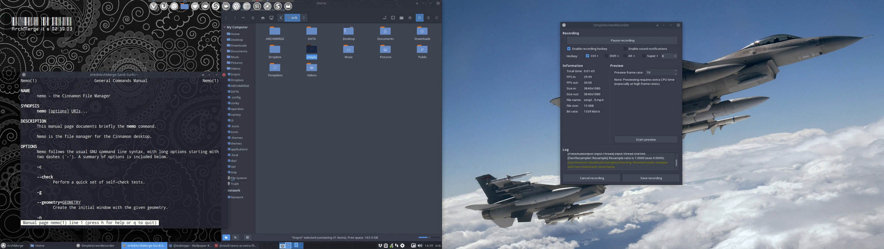
pyautogui.scroll(-3)
pyautogui.write('nemo -q')
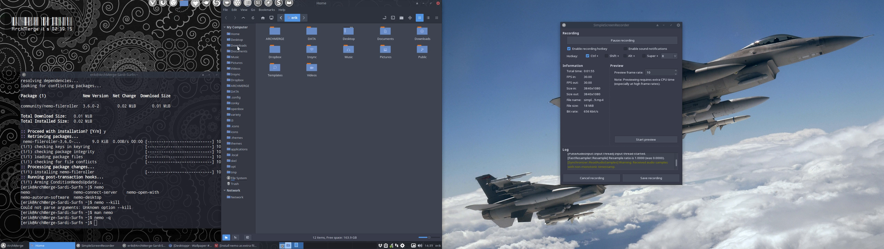
# Bring up the Dropbox folder's context menu, which now shows the Compress... entry
pyautogui.rightClick(275, 50)
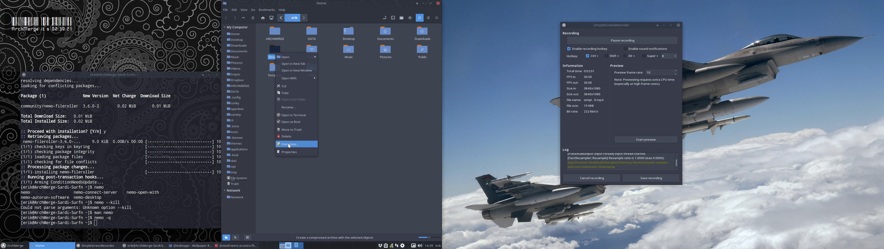
pyautogui.moveTo(337, 140)
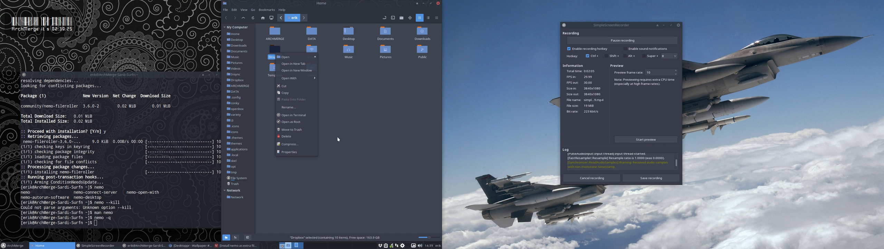